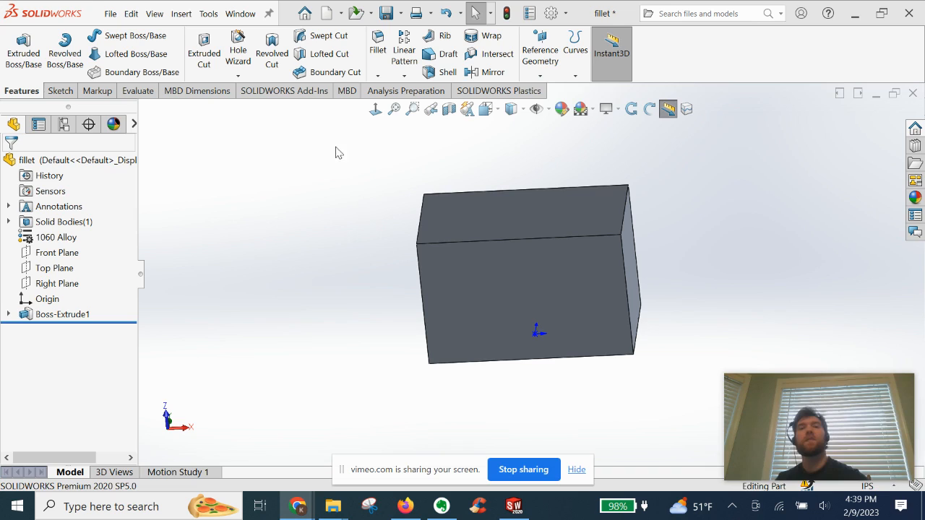
mouse_move(226, 260)
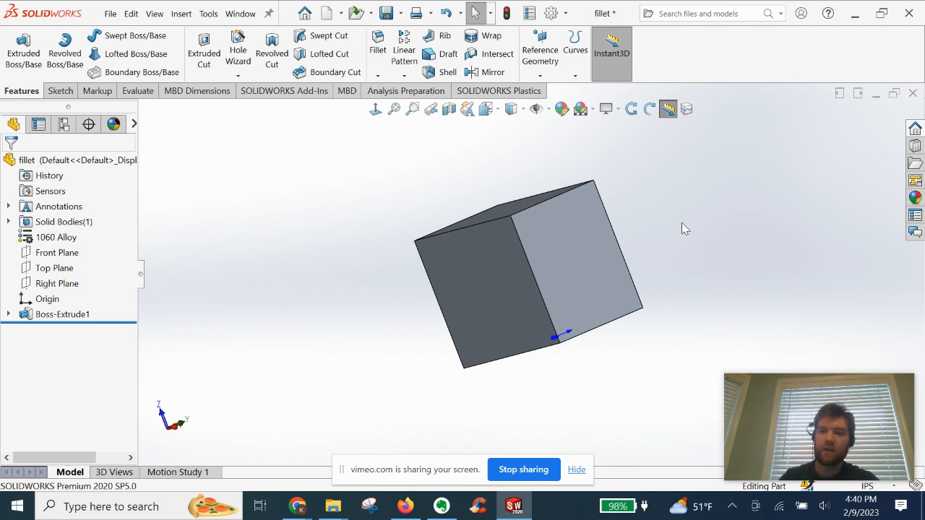
mouse_move(334, 258)
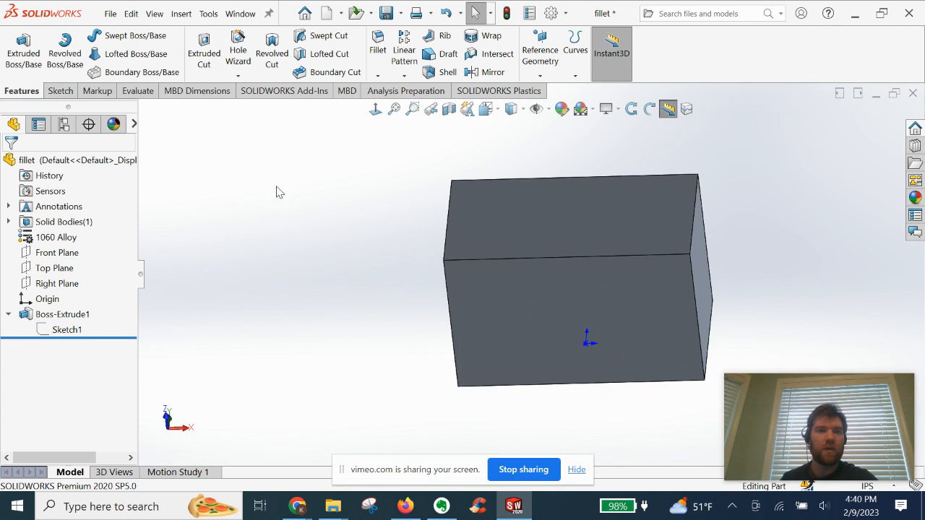
mouse_move(361, 139)
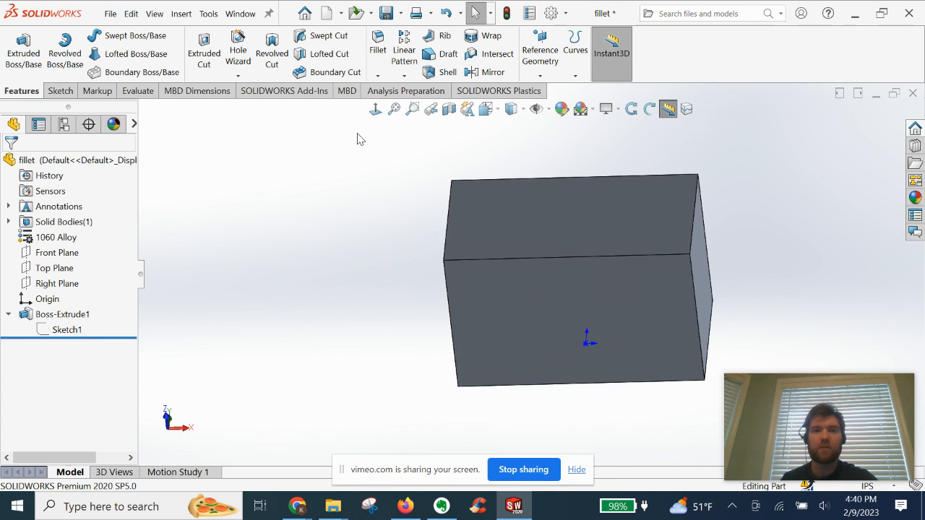
mouse_move(376, 47)
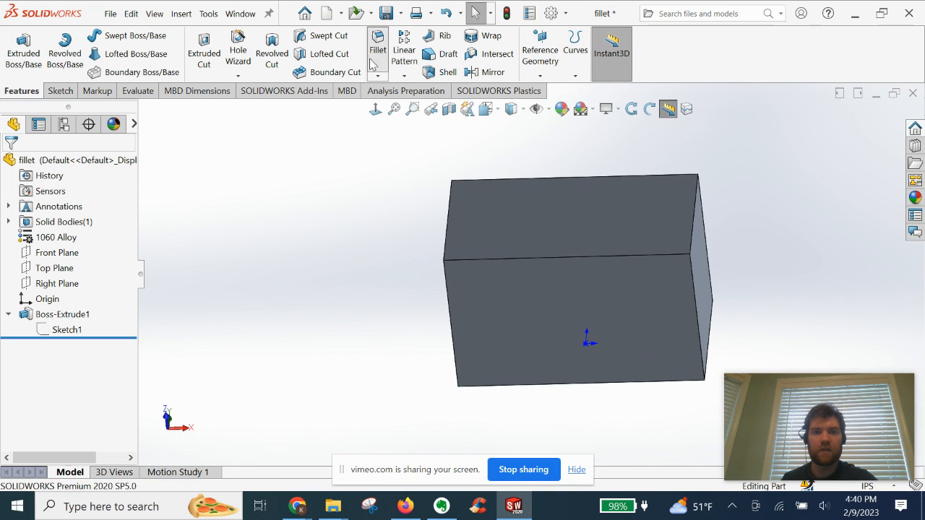
Step: Start a fillet and select one top edge of the block at 0.1 in radius
click(377, 47)
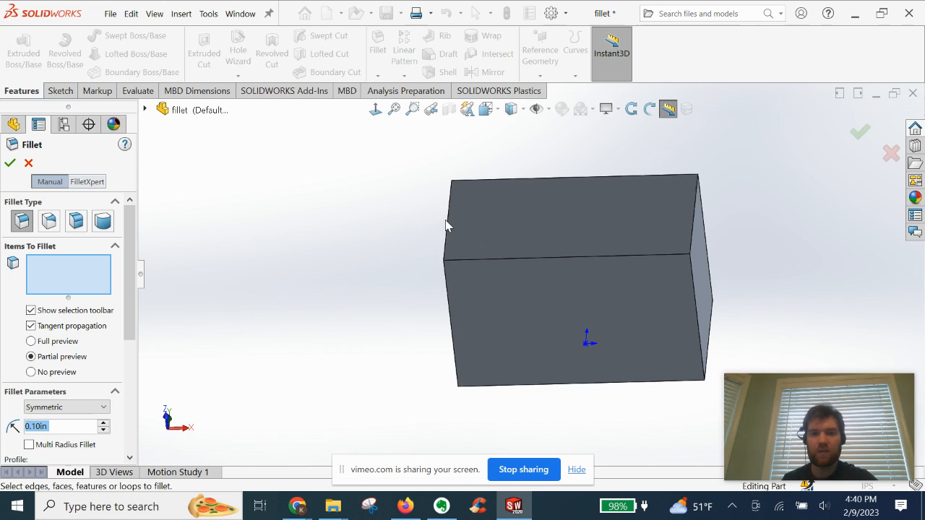
click(448, 217)
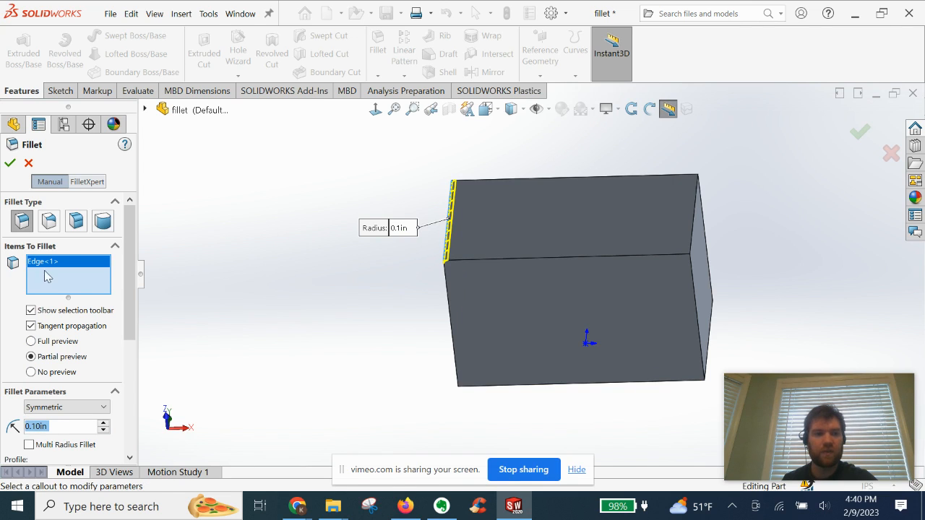
mouse_move(50, 274)
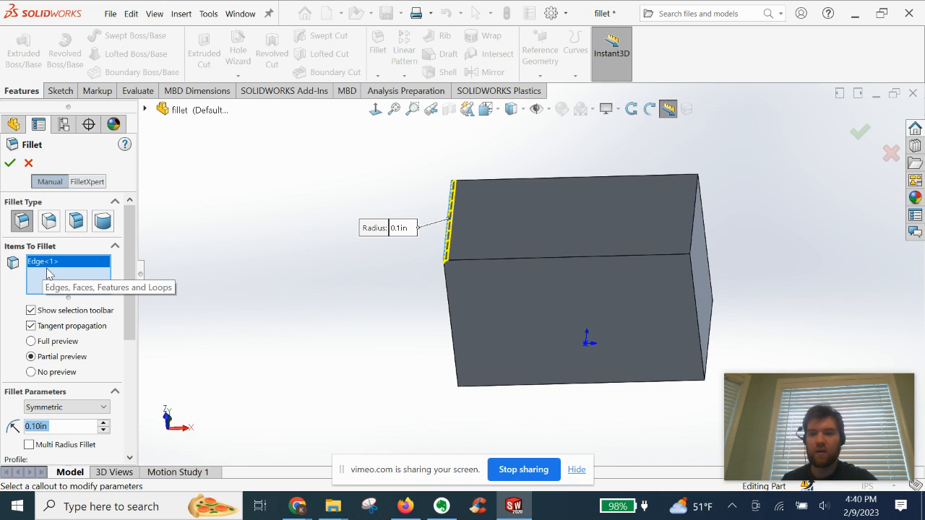
mouse_move(426, 301)
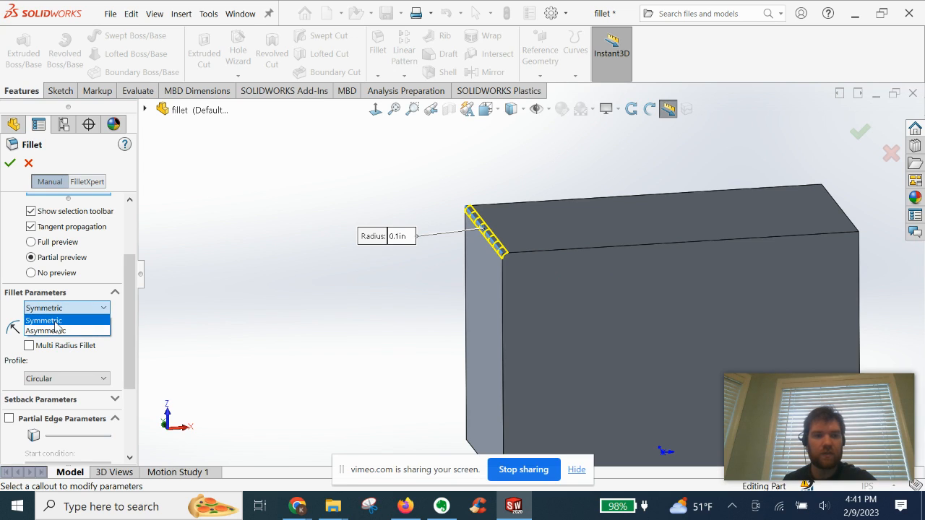
Step: Keep the fillet symmetric, raise its radius to 0.50 in, and accept as Fillet1
click(43, 320)
text(0.3)
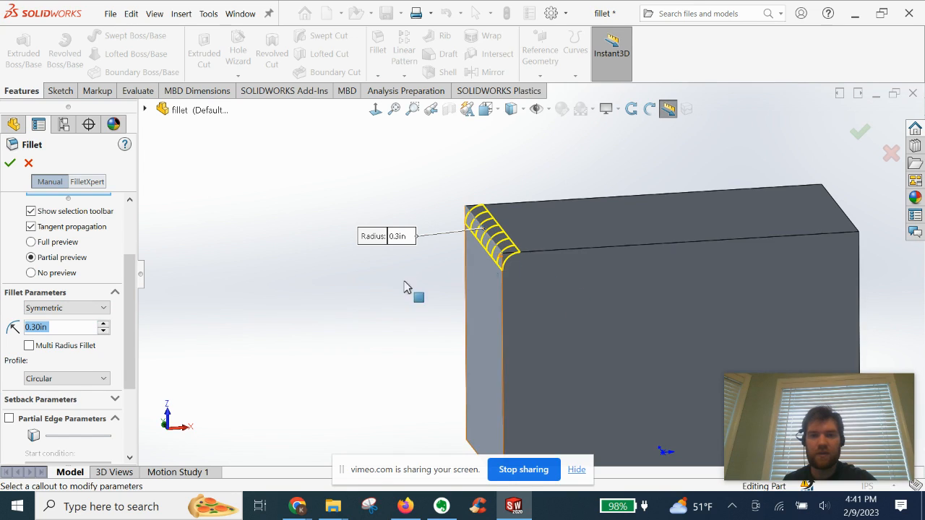
click(103, 323)
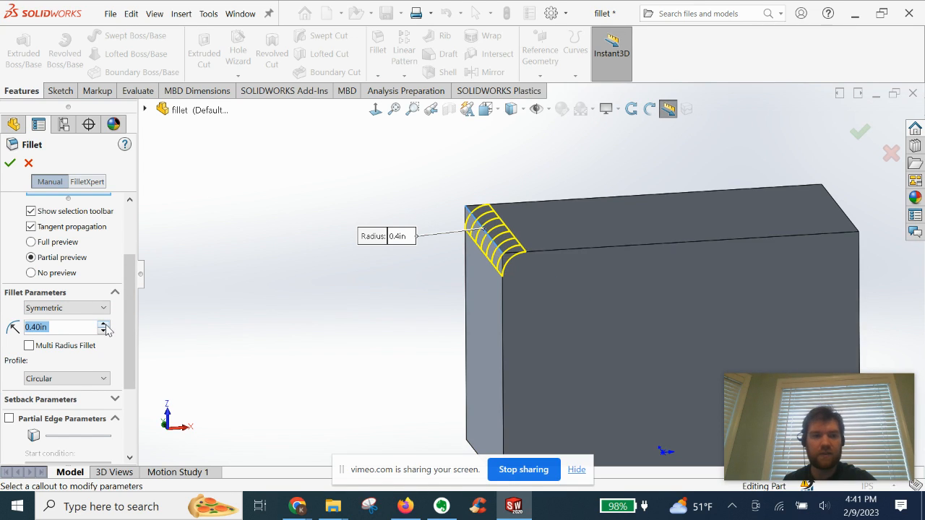
click(104, 324)
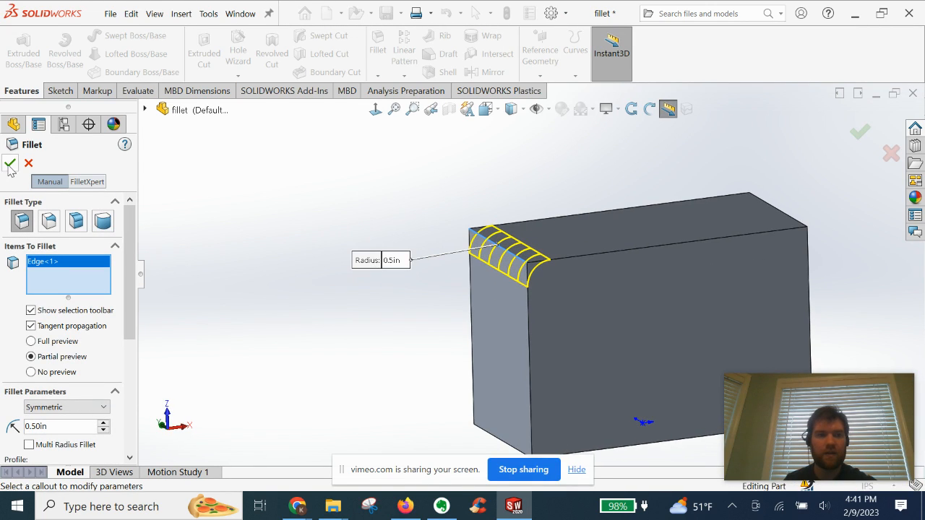
click(10, 166)
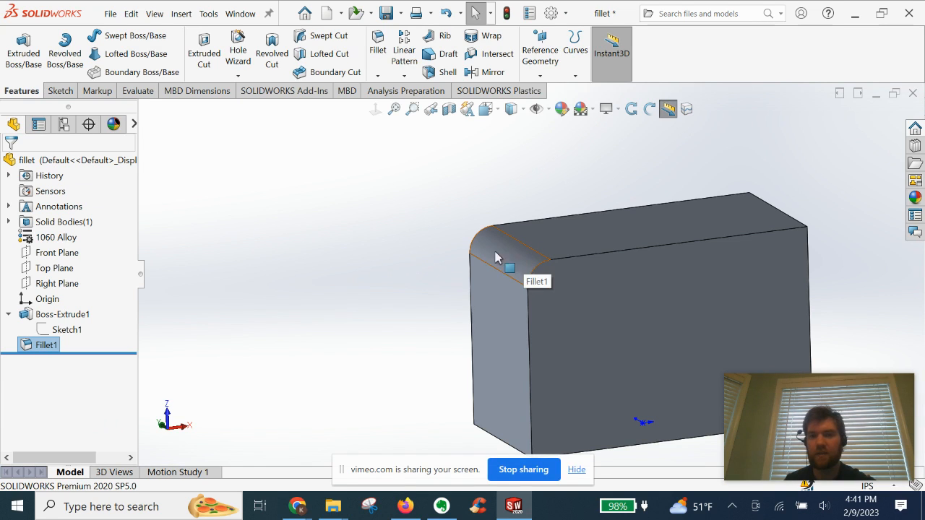
click(48, 345)
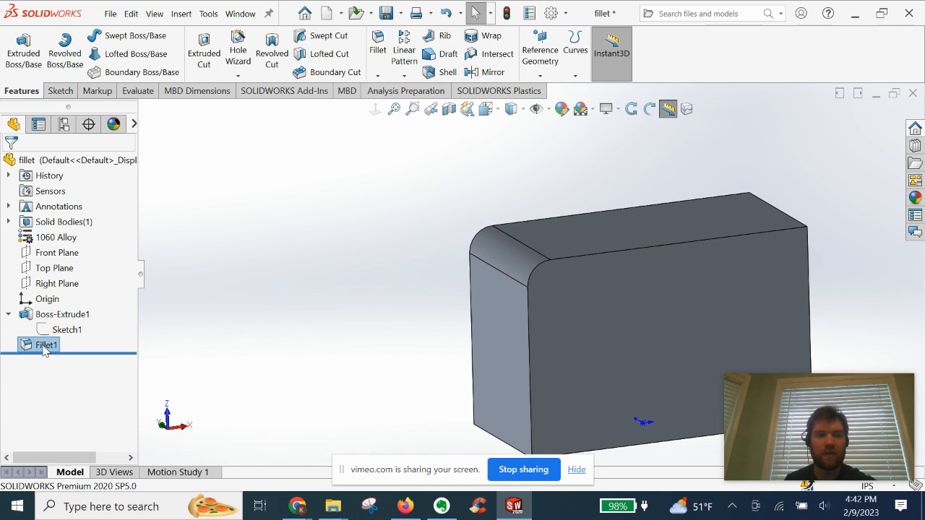
click(62, 314)
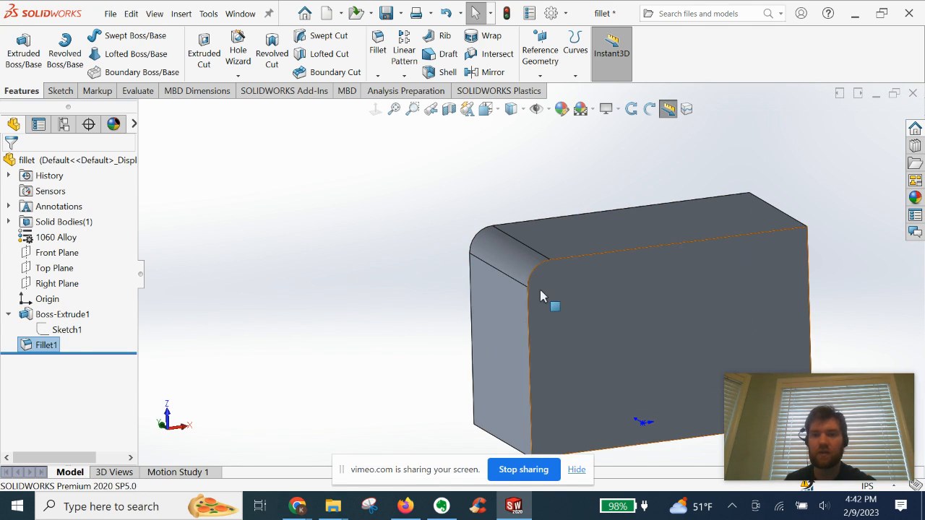
click(420, 320)
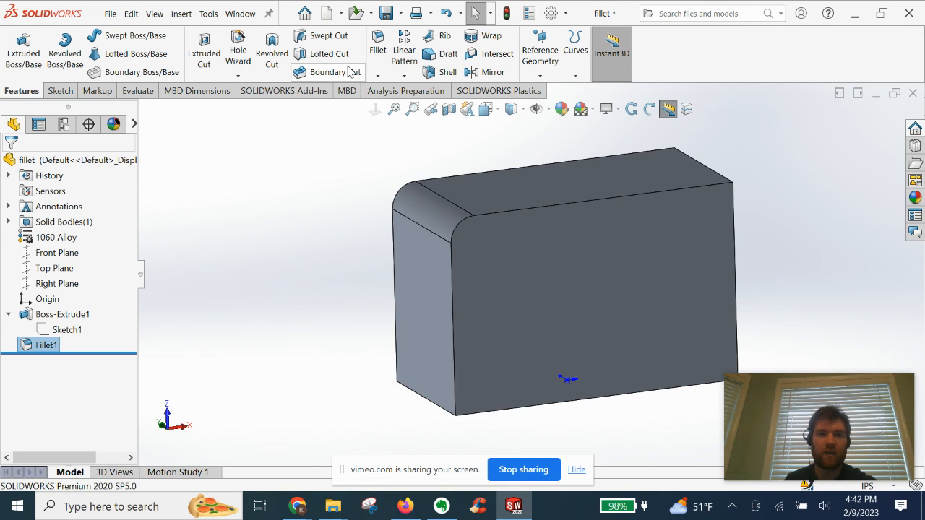
Step: Edit Fillet1 to add Edge<2>–Edge<4> at 0.50 in radius and accept
right_click(44, 345)
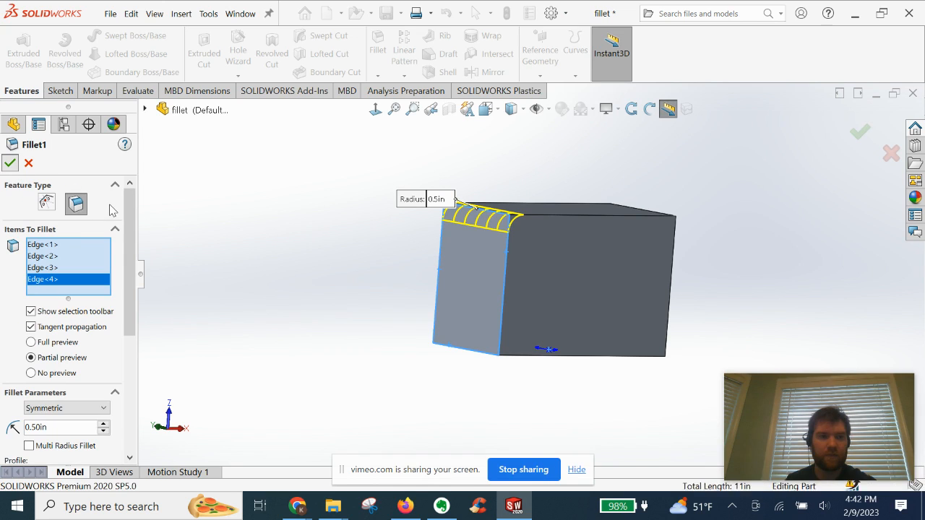
click(10, 163)
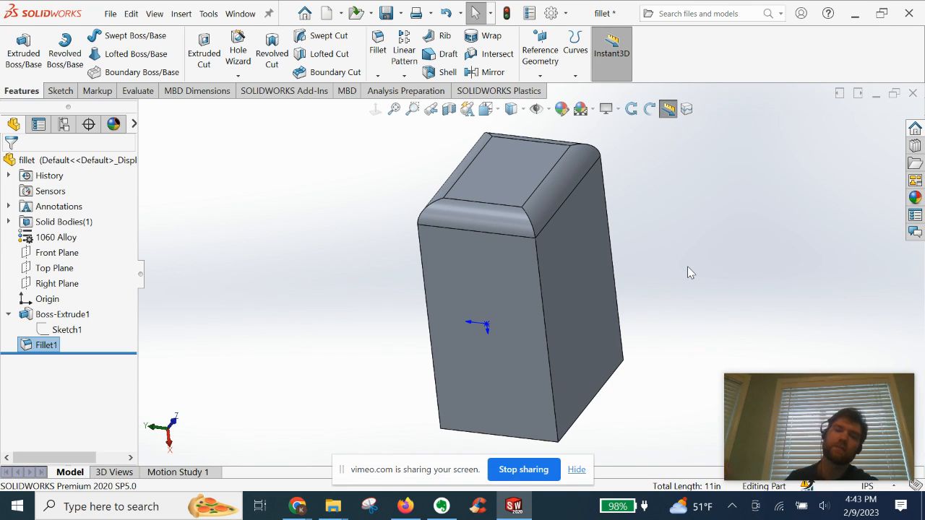
mouse_move(708, 278)
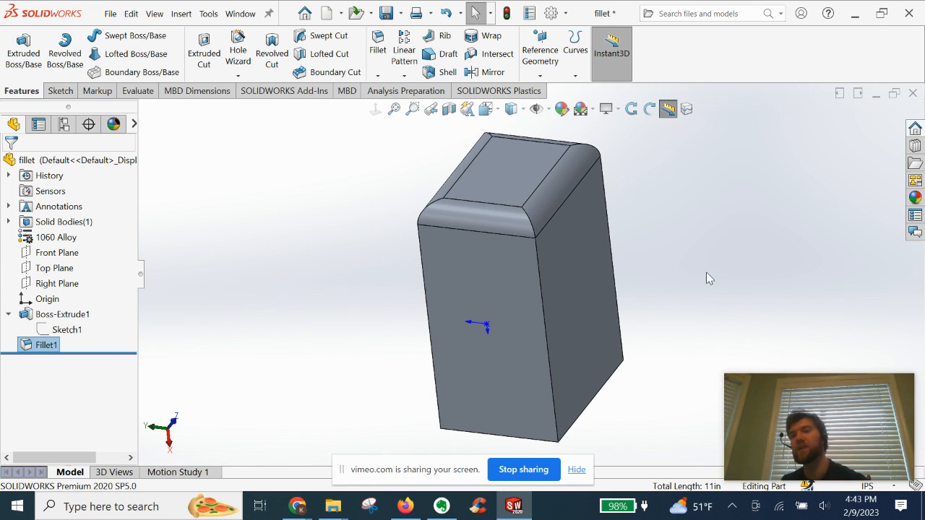
mouse_move(650, 227)
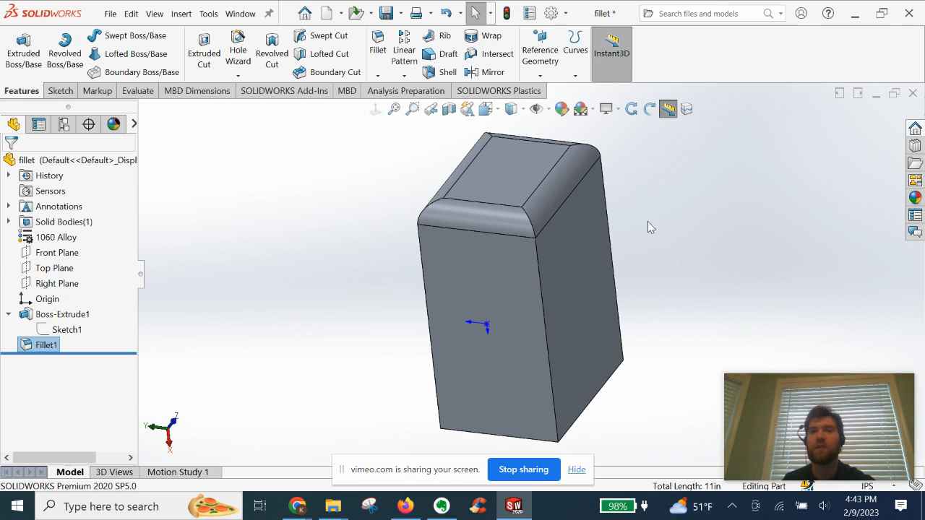
mouse_move(617, 242)
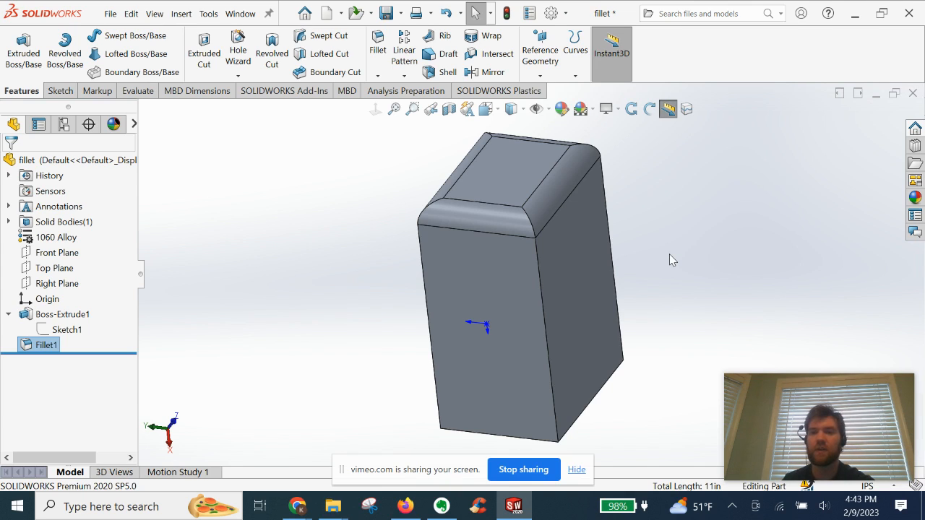
mouse_move(683, 291)
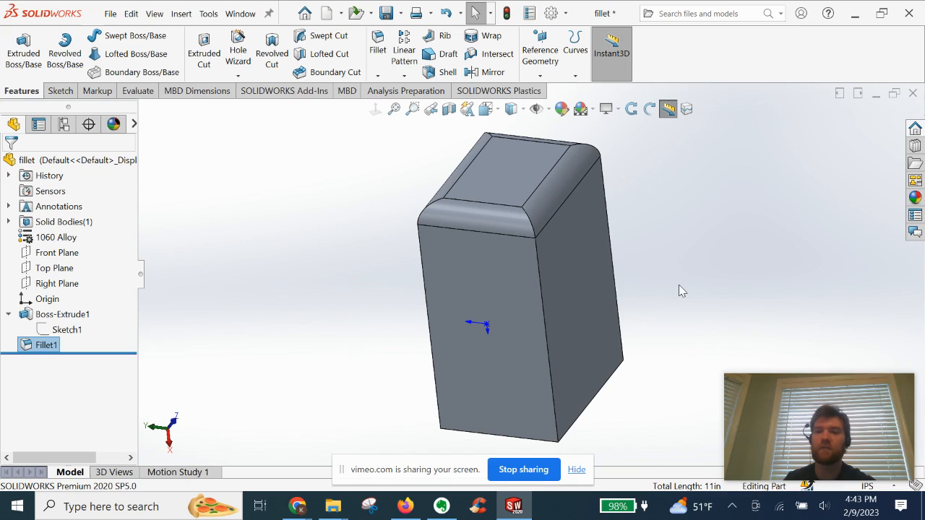
mouse_move(648, 369)
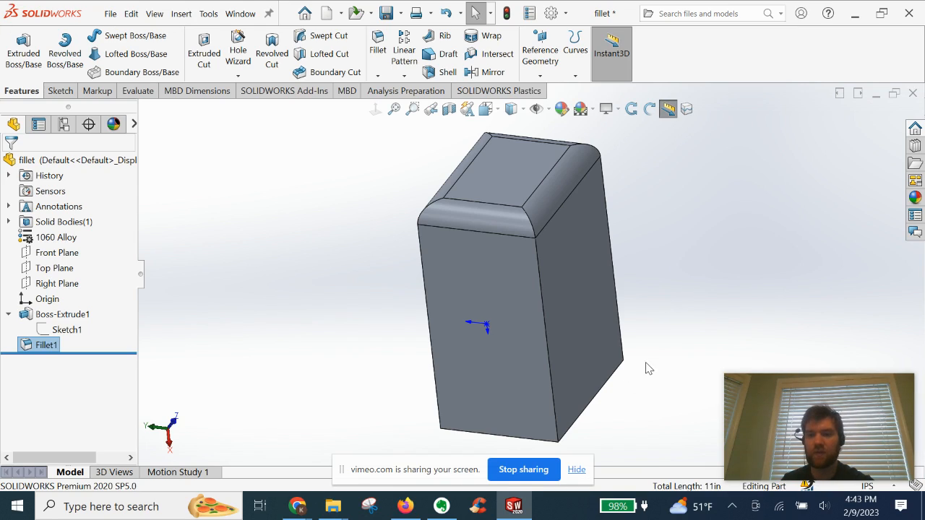